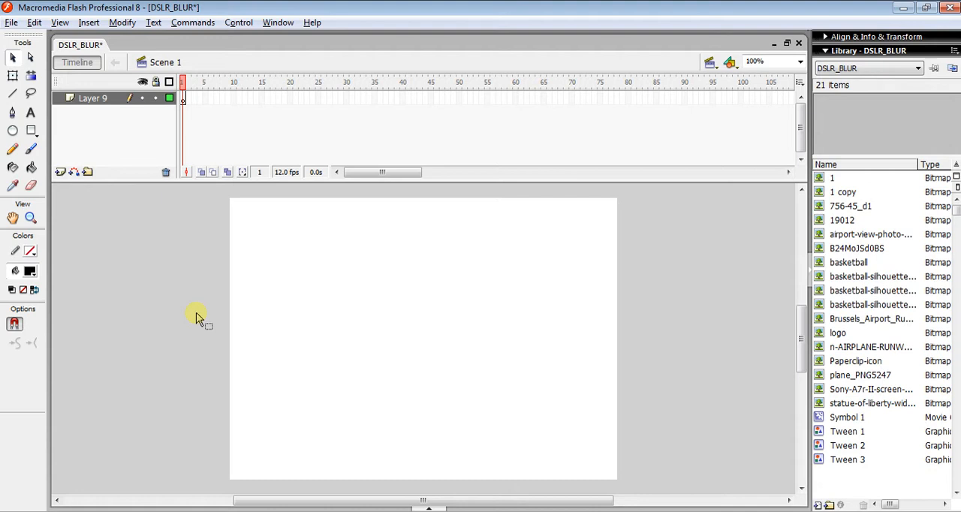
pyautogui.moveTo(108, 204)
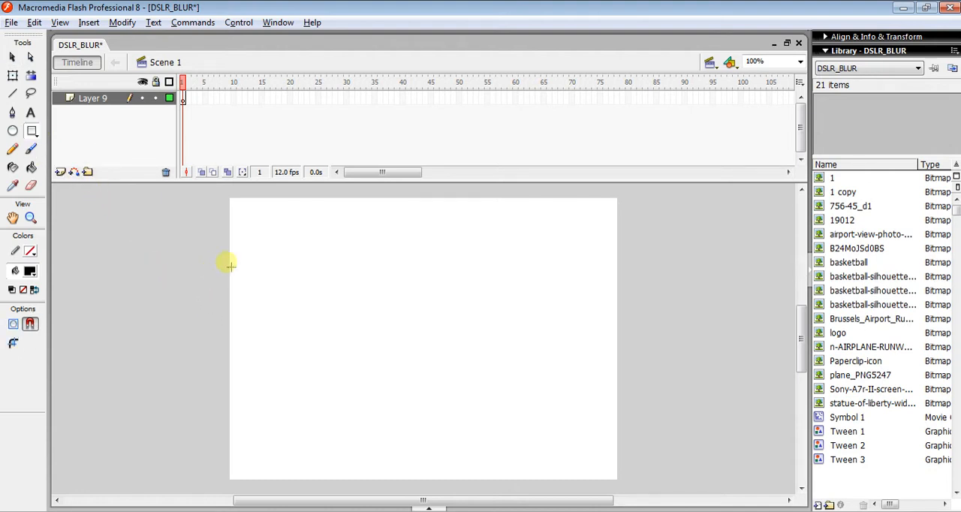
# Step: Draw a black rectangle at frame 1 and insert a blank keyframe at frame 35
pyautogui.moveTo(228, 263); pyautogui.dragTo(434, 322)
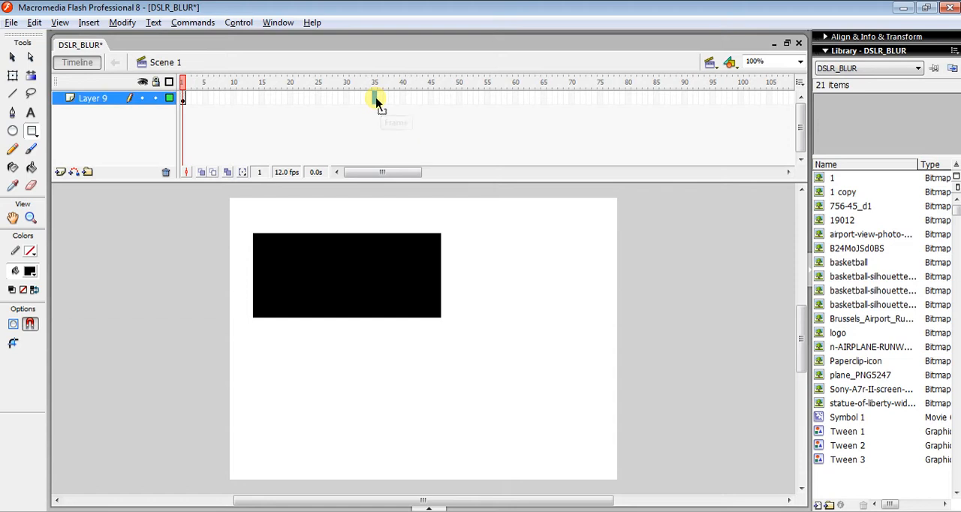
pyautogui.rightClick(374, 98)
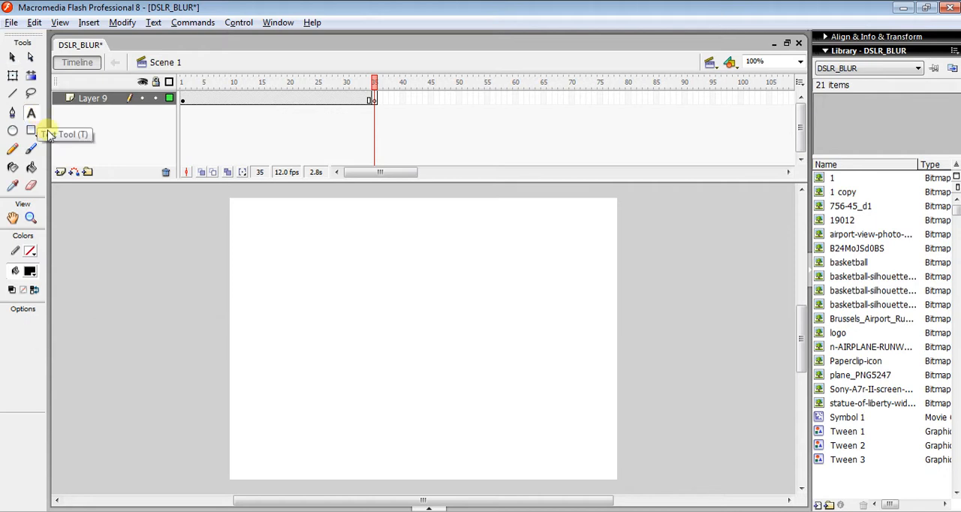
# Step: Add a text box at frame 35 reading 'Take Help'
pyautogui.moveTo(265, 222); pyautogui.dragTo(495, 270)
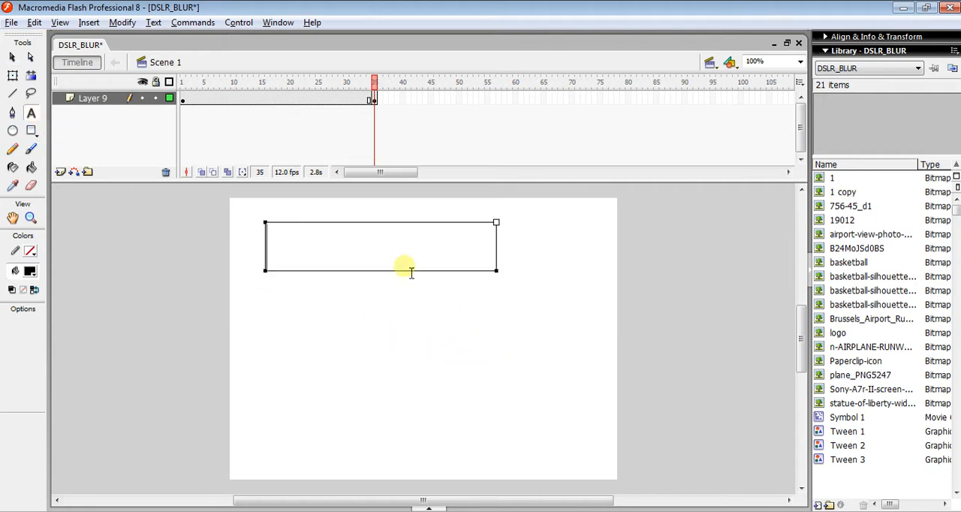
pyautogui.moveTo(402, 258)
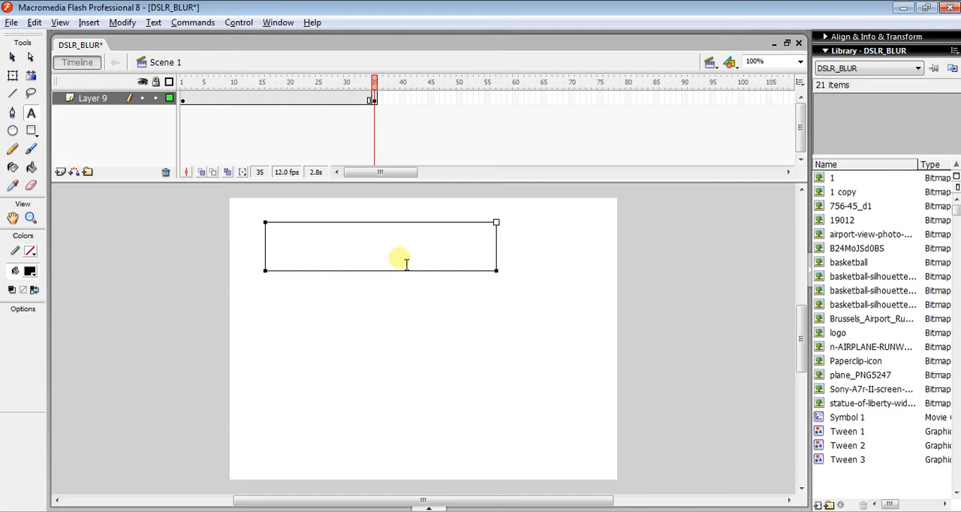
pyautogui.write('Take')
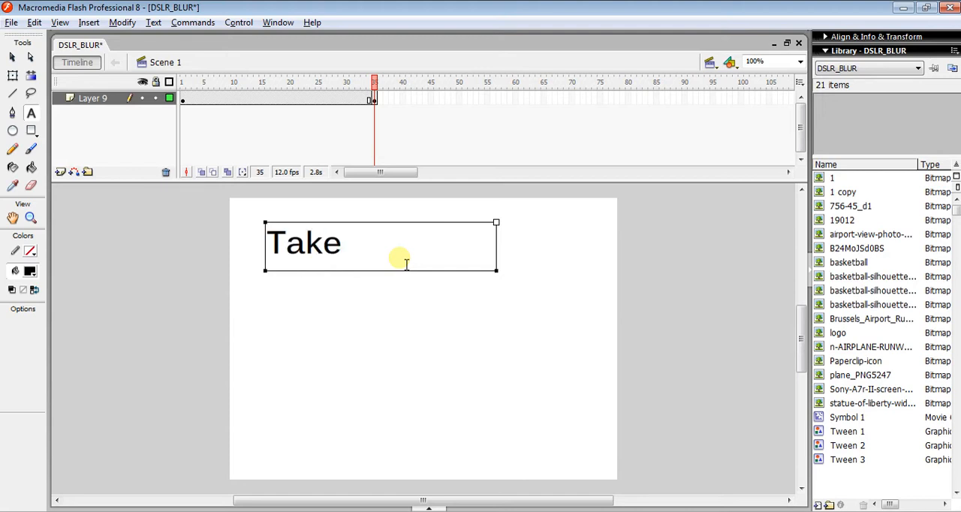
pyautogui.write('Help')
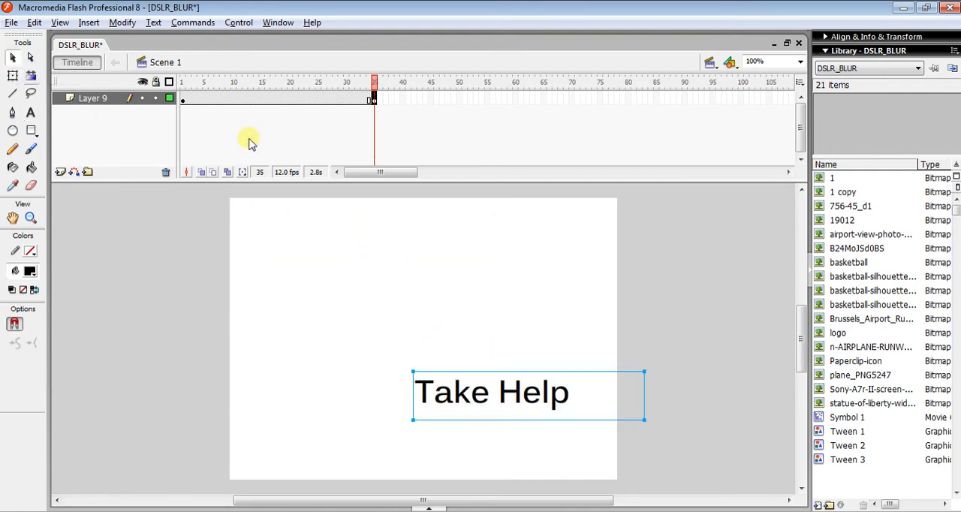
# Step: Break the 'Take Help' text apart twice so the letters become raw shapes
pyautogui.click(124, 21)
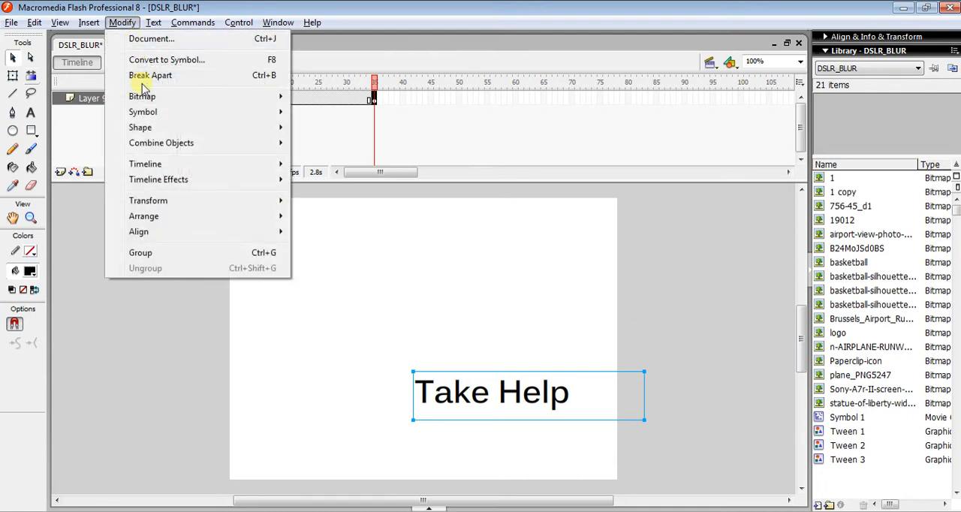
pyautogui.moveTo(250, 81)
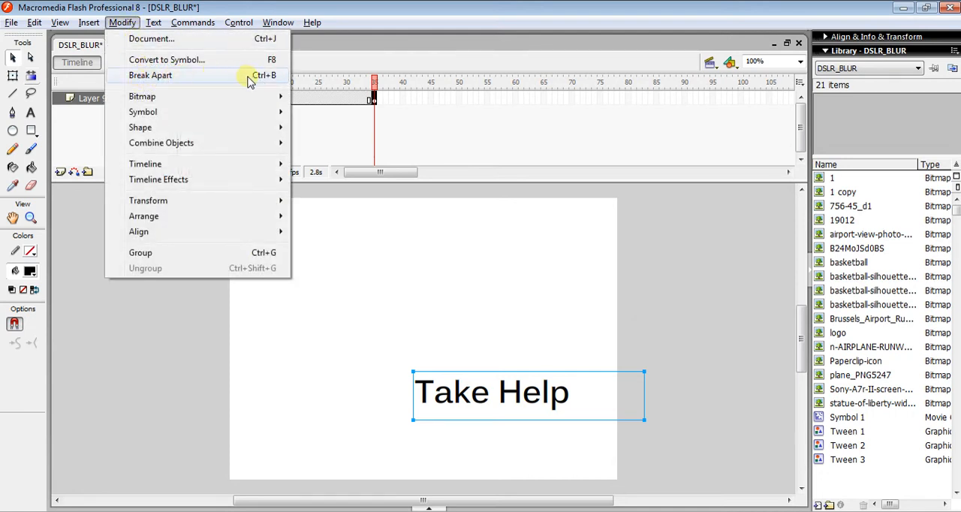
pyautogui.moveTo(181, 75)
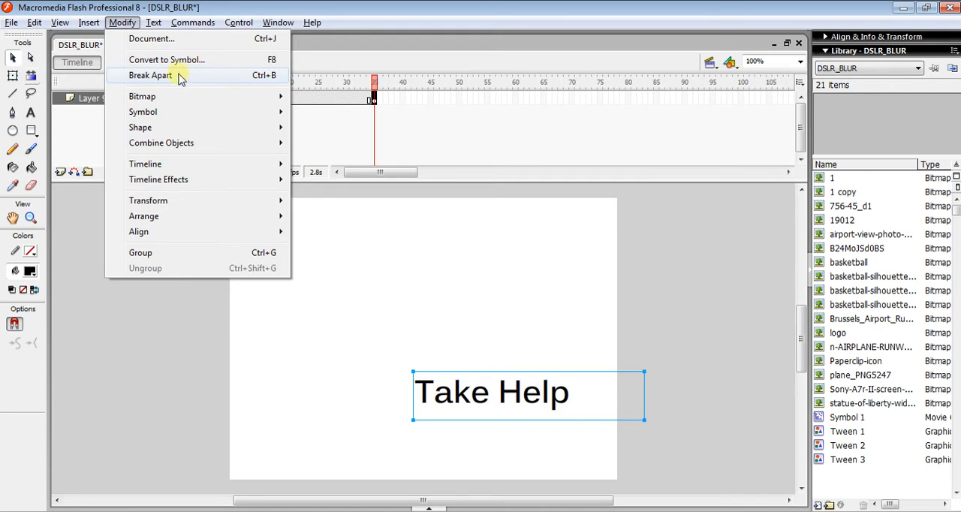
pyautogui.click(150, 76)
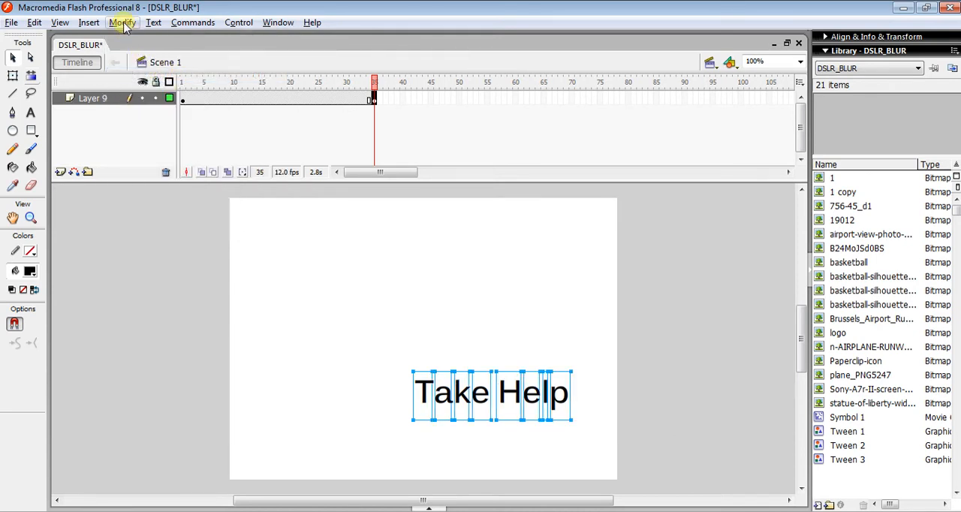
pyautogui.click(123, 21)
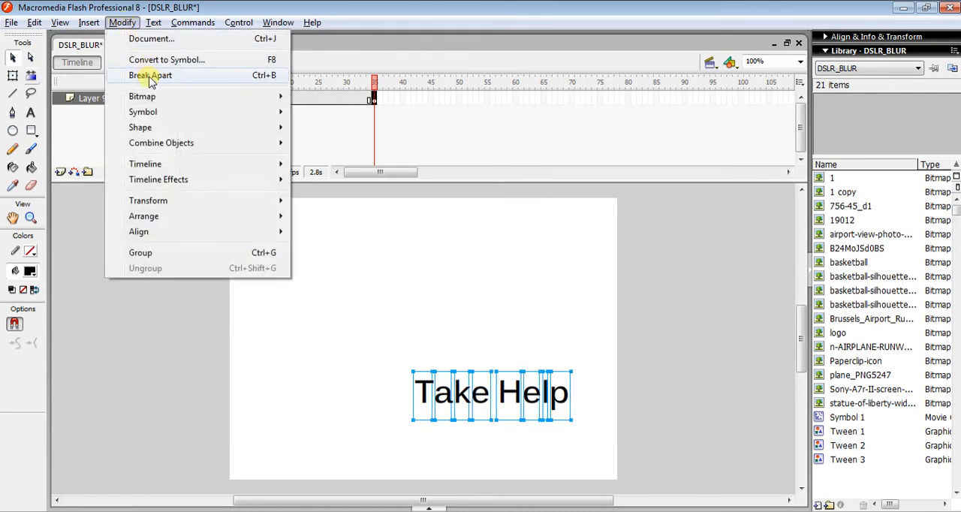
pyautogui.click(151, 75)
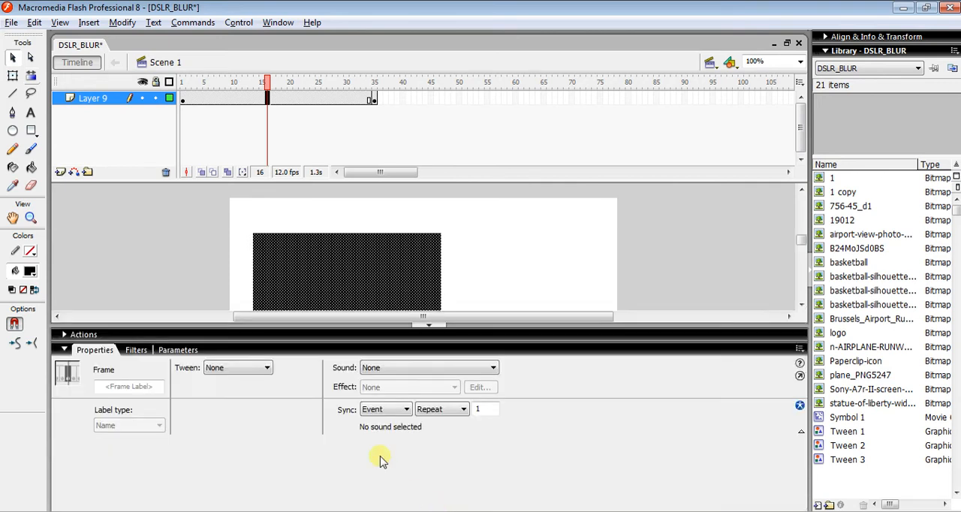
# Step: Apply a Shape tween at frame 1 and preview the rectangle-to-text morph with Ctrl+Enter
pyautogui.click(267, 366)
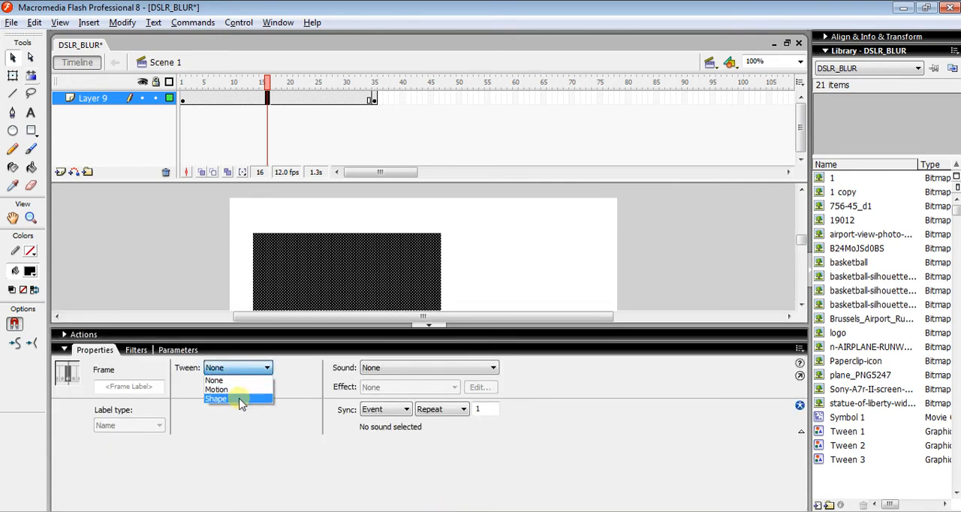
pyautogui.click(216, 399)
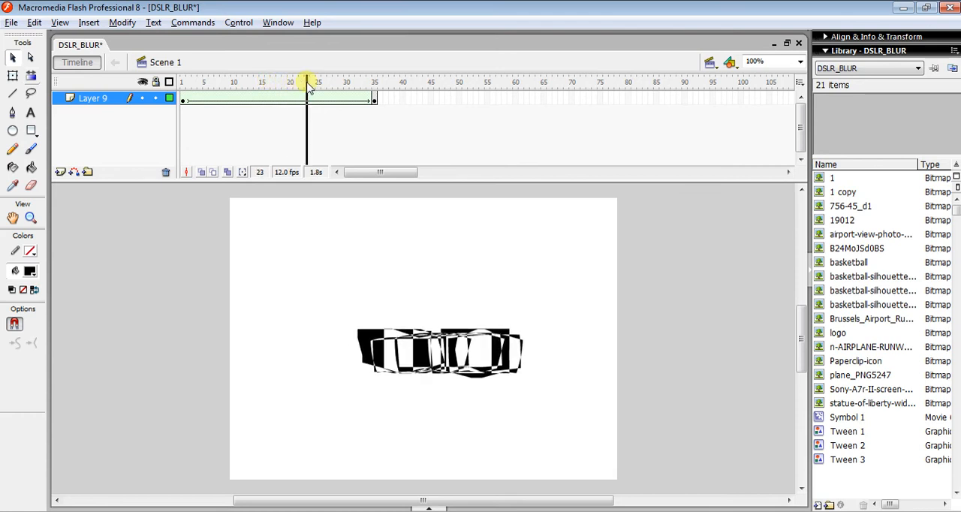
pyautogui.click(346, 82)
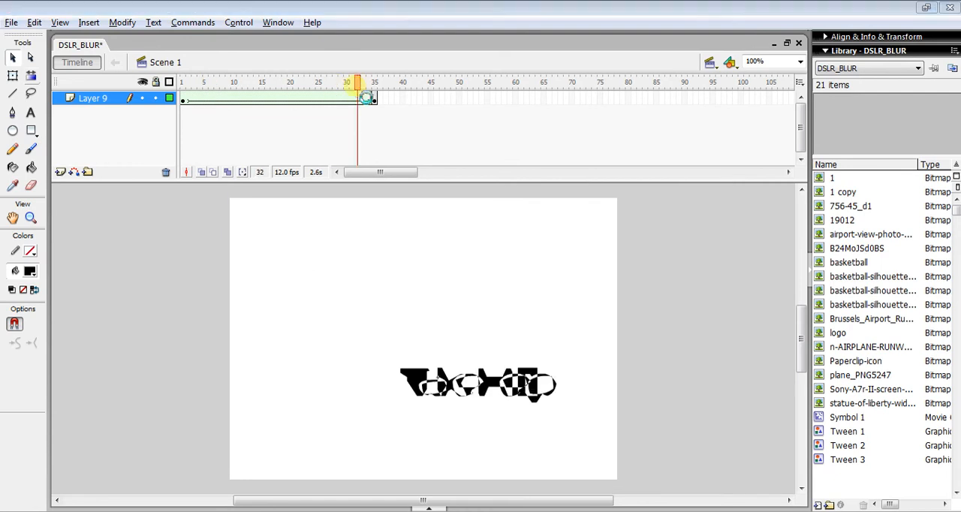
pyautogui.press('ctrl+Return')
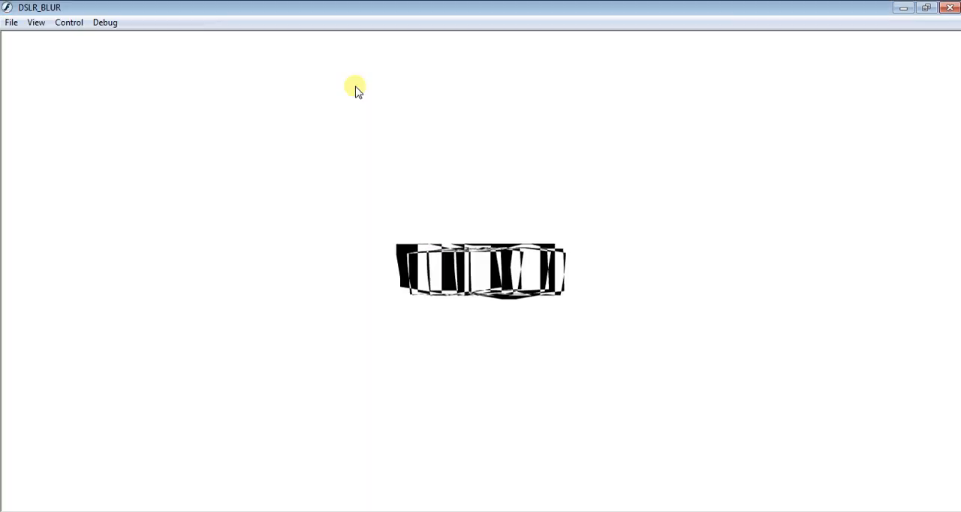